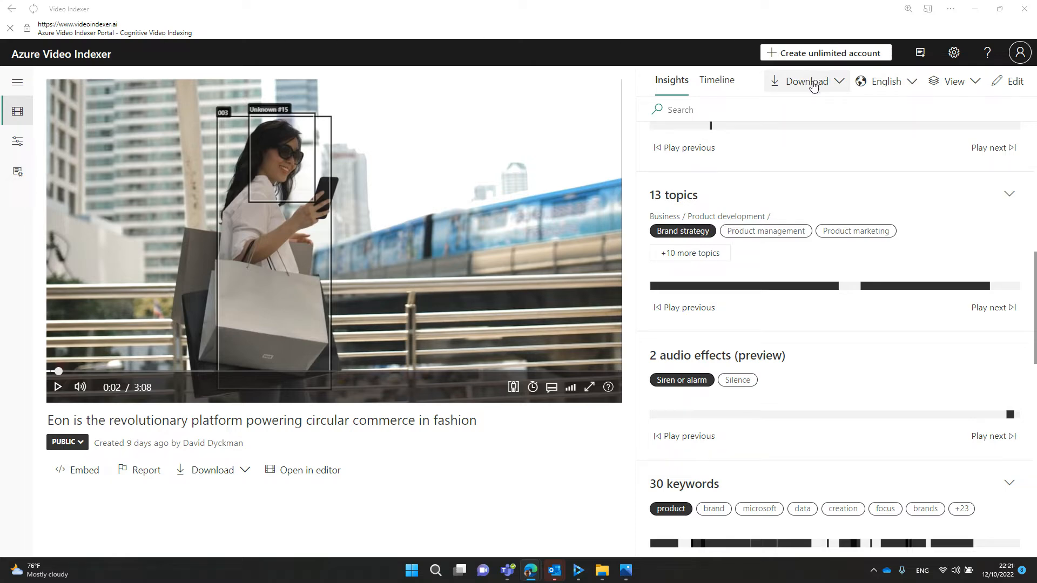
Export the fashion video's artifacts as a ZIP from the Download dropdown.
left_click(805, 80)
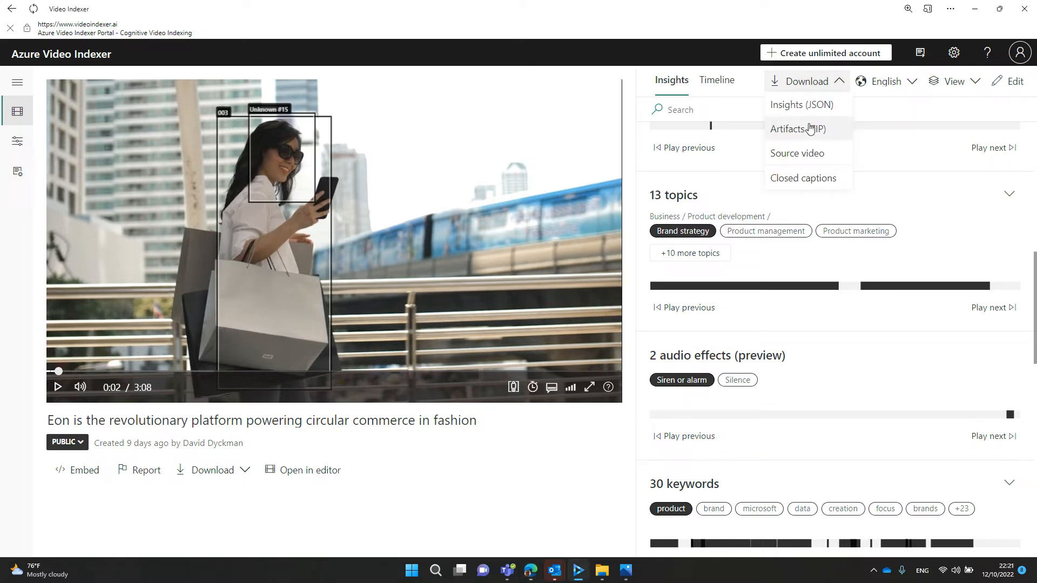
mouse_move(798, 129)
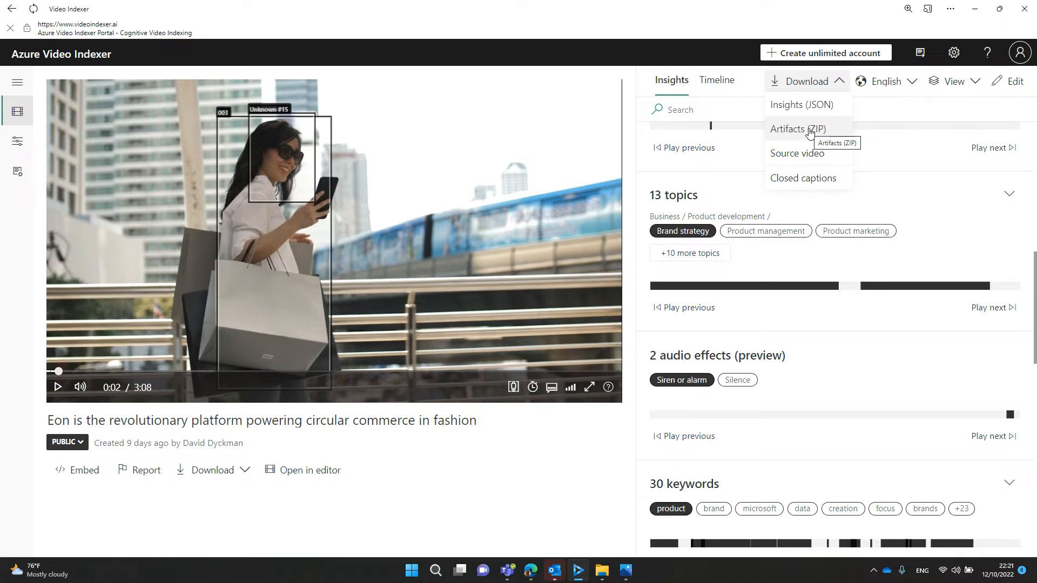
left_click(798, 129)
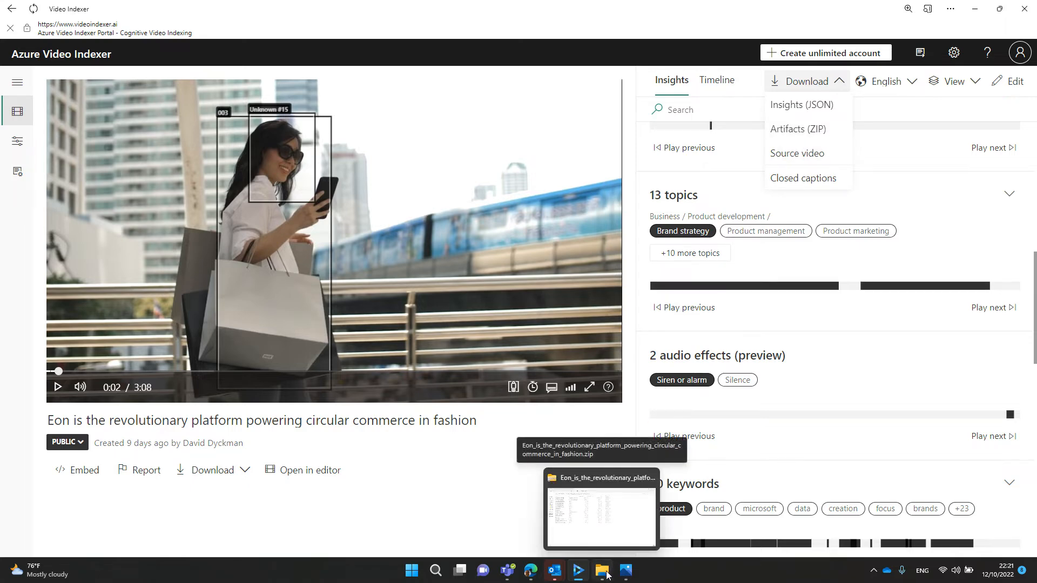
Open featuredclothing.zip inside the downloaded artifacts ZIP and view its frame contents.
left_click(601, 571)
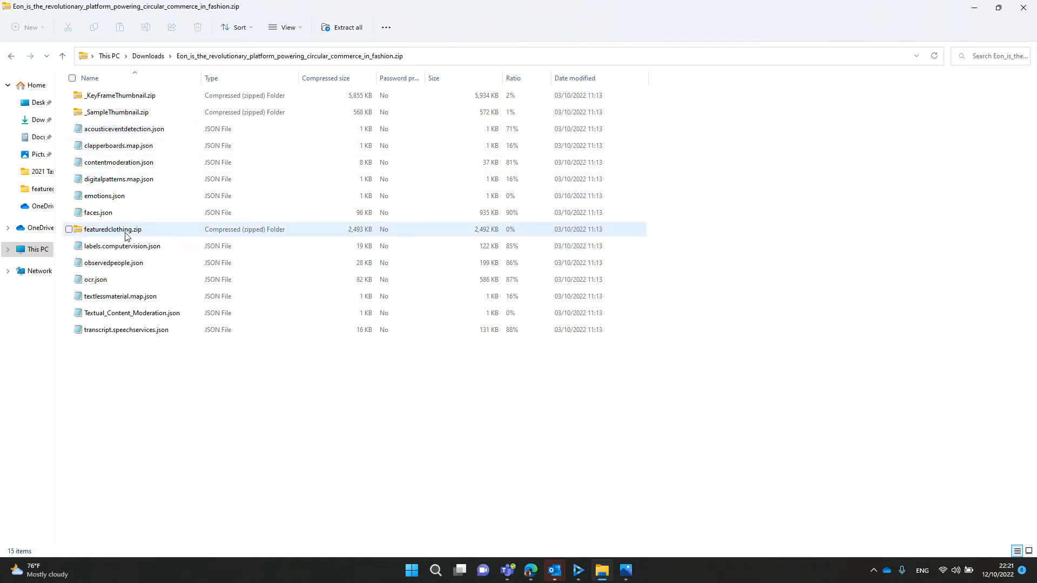
double_click(112, 230)
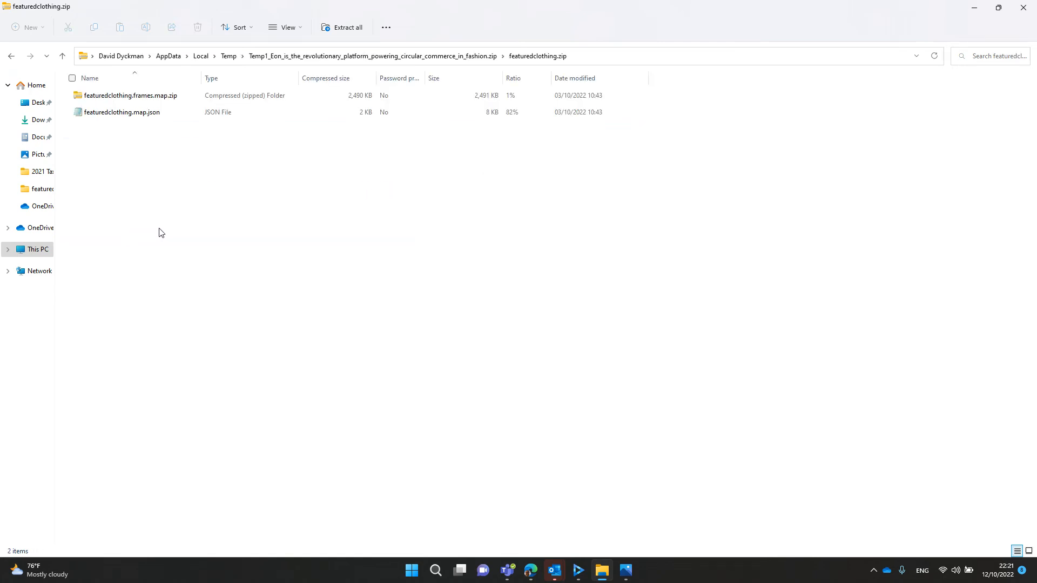
mouse_move(201, 233)
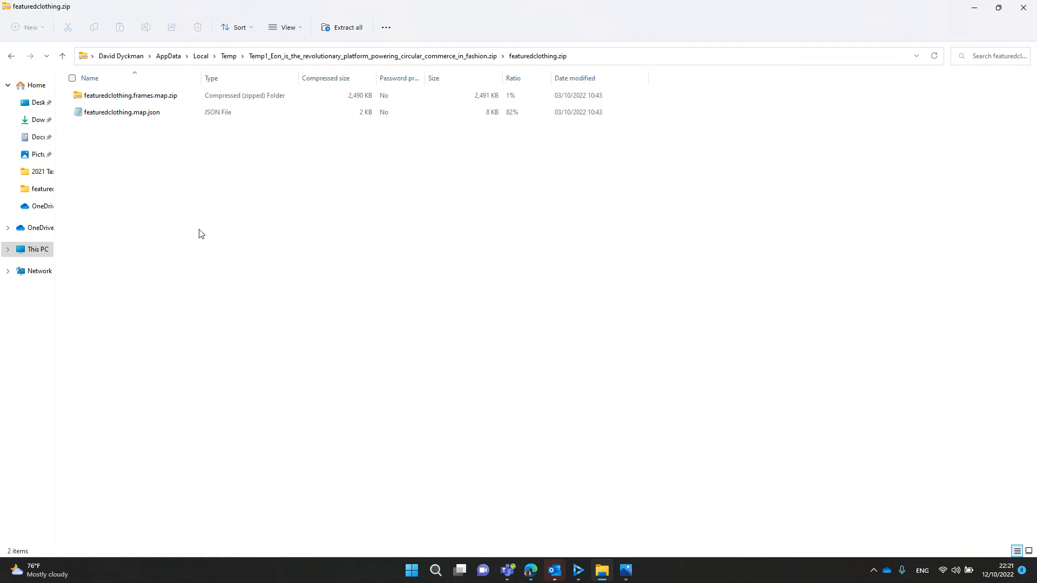
mouse_move(241, 192)
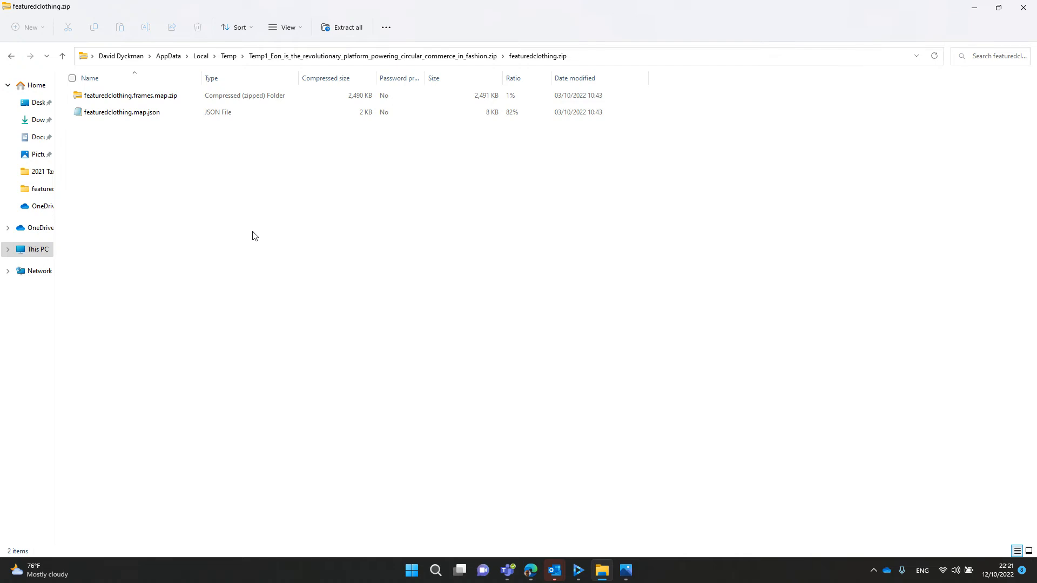
left_click(123, 112)
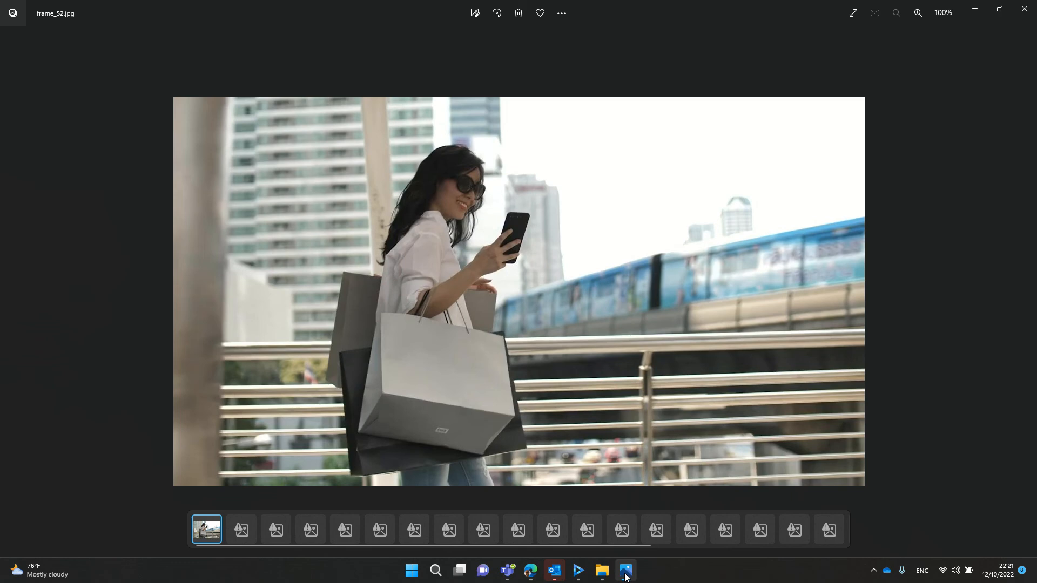
Switch from Photos back to the Azure Video Indexer page.
left_click(624, 570)
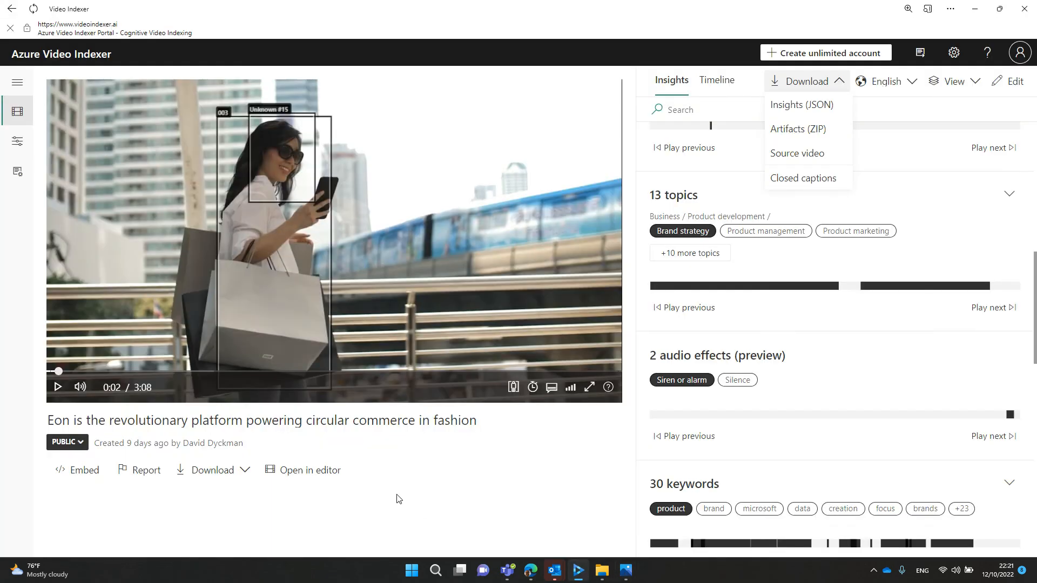